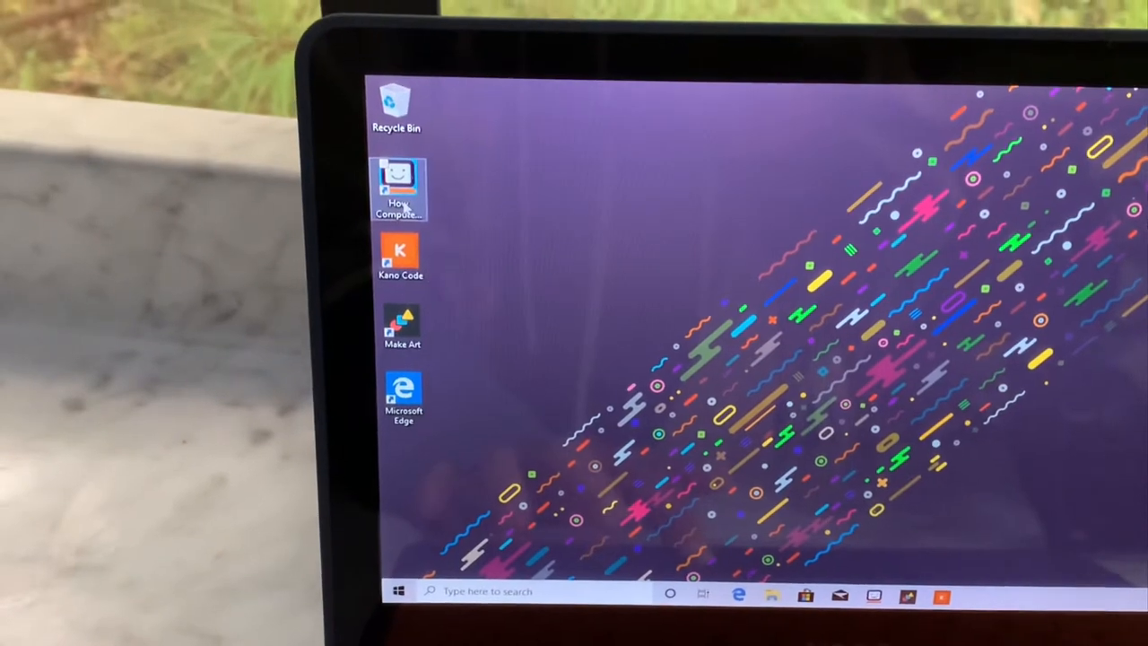
- Launch How Computers Work from its desktop shortcut and reach the transistors-and-binary-digits lesson
double_click(398, 188)
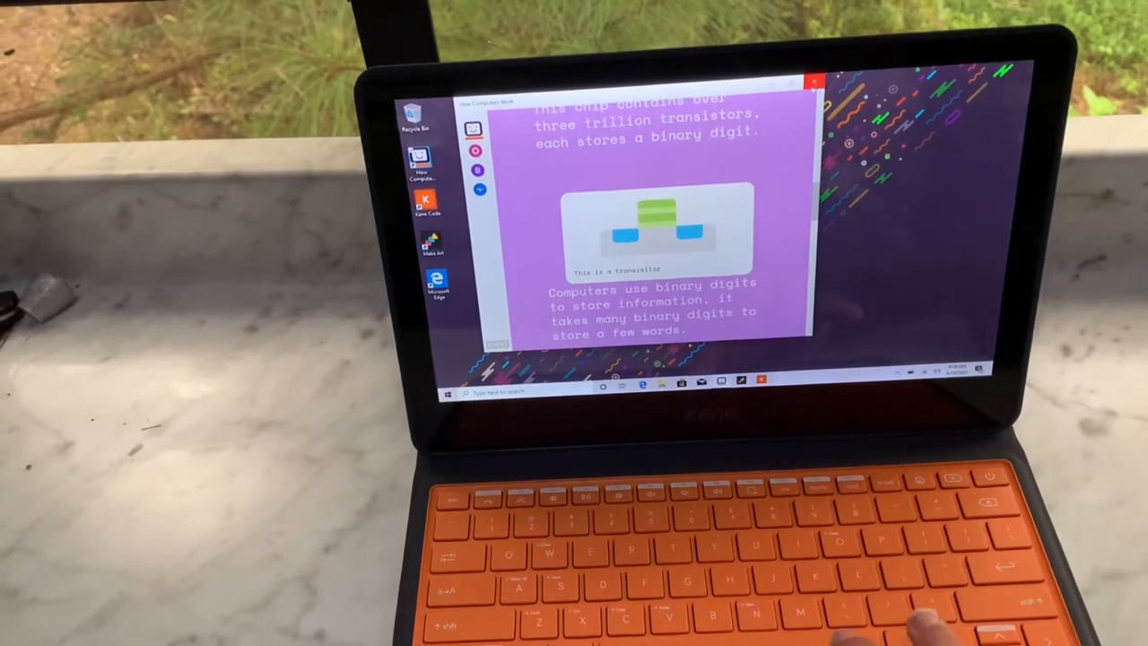
- Start the Kano coding app and browse the Coding Basics lessons from What are blocks? to Variables 2: Color Names
click(814, 83)
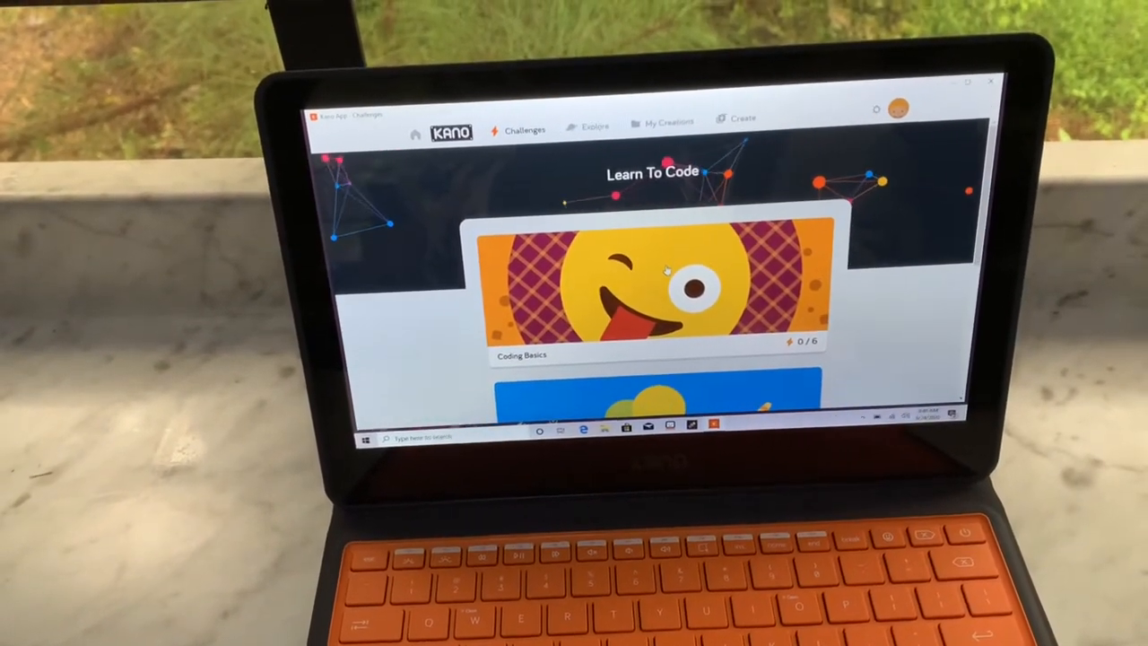
scroll(down, 3)
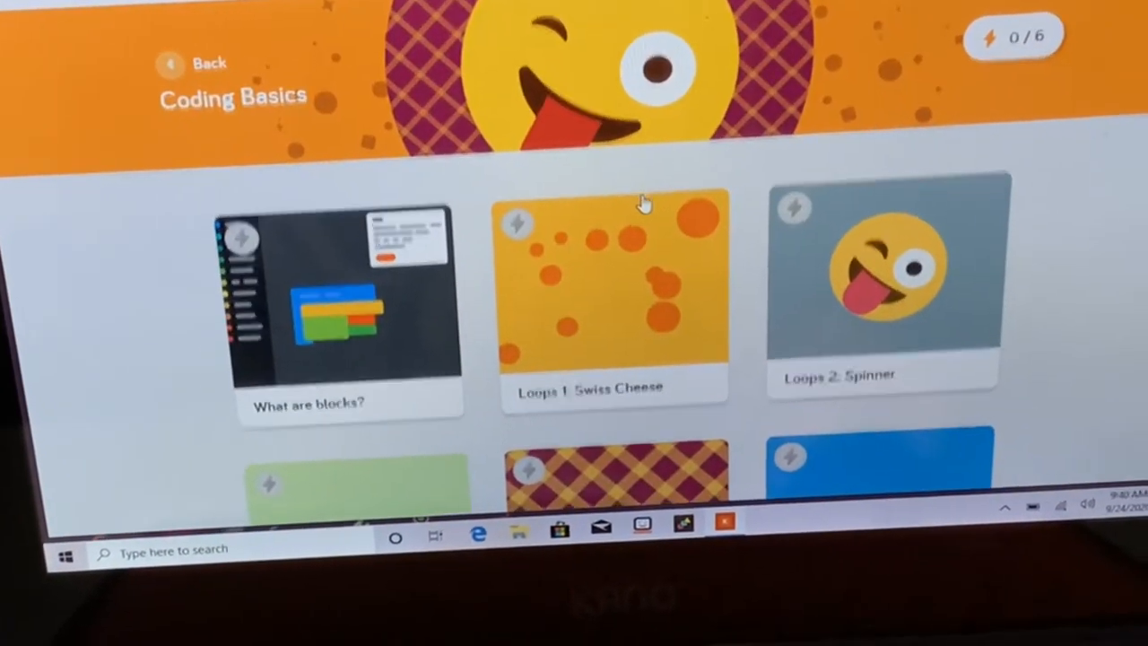
scroll(down, 3)
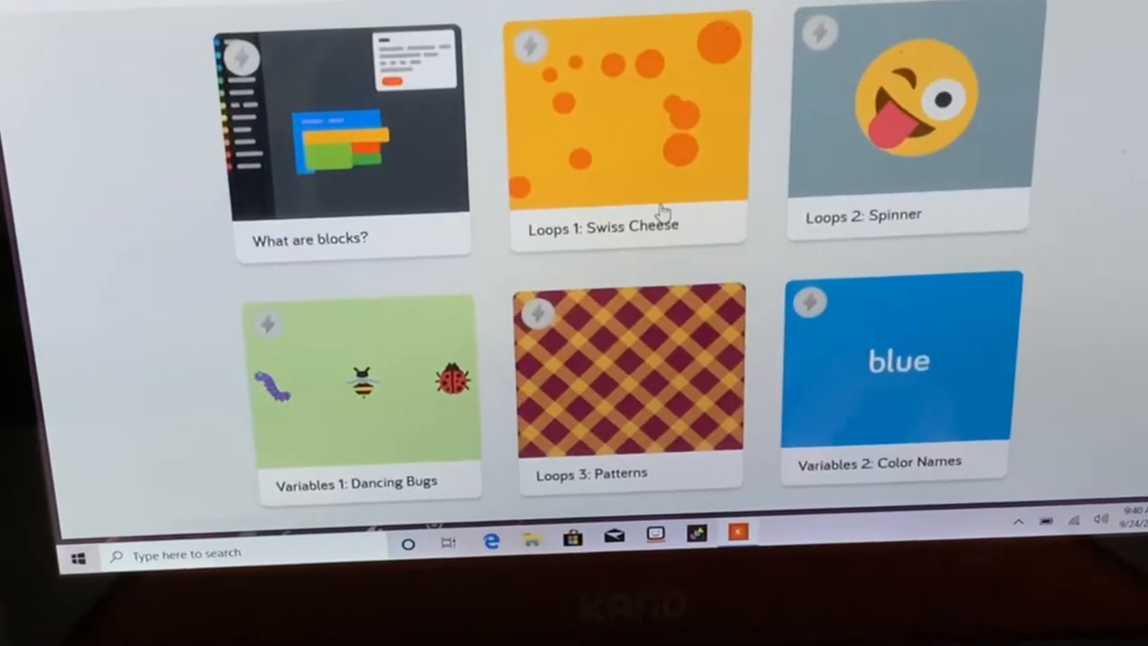
scroll(down, 3)
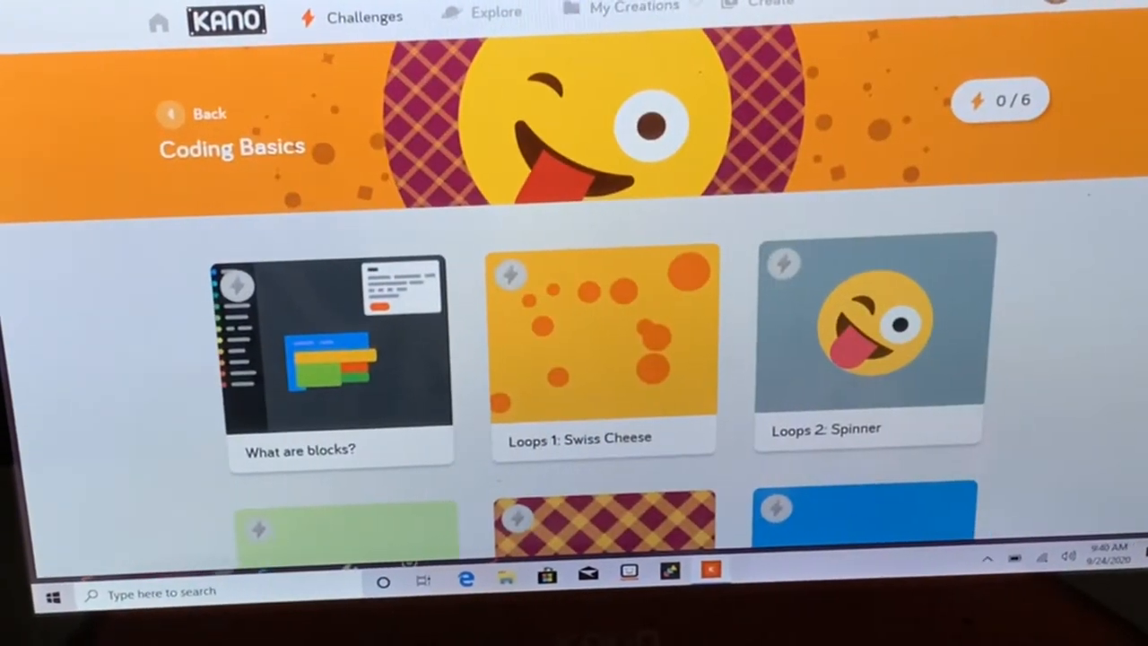
- View My Creations, then browse the Explore gallery of community-shared projects
click(633, 9)
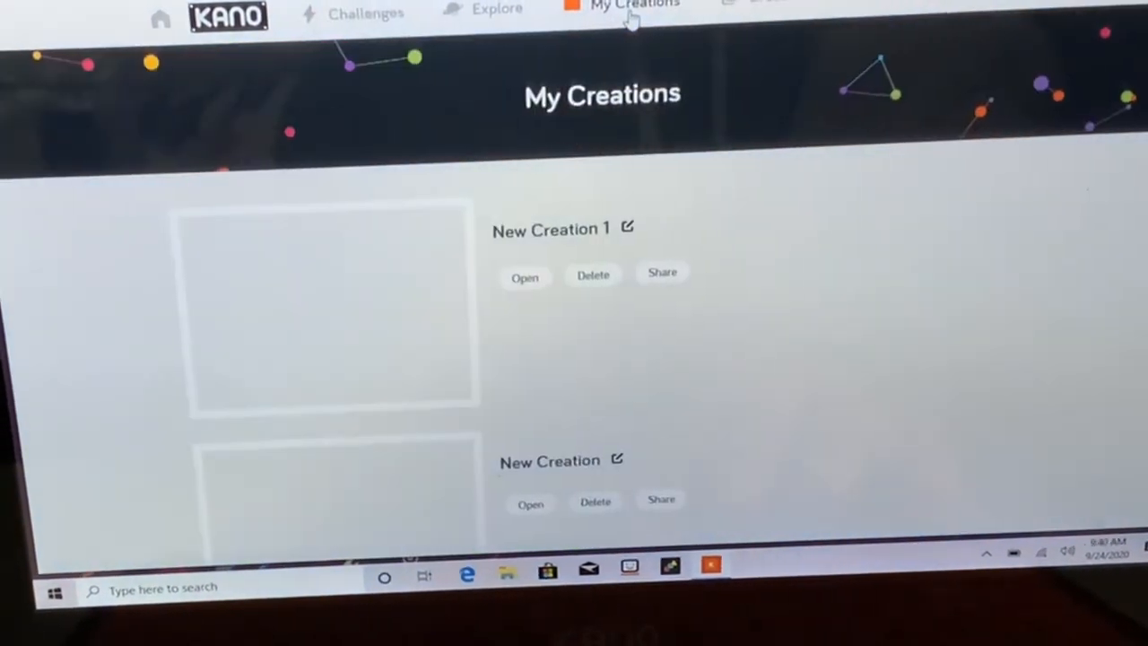
click(495, 9)
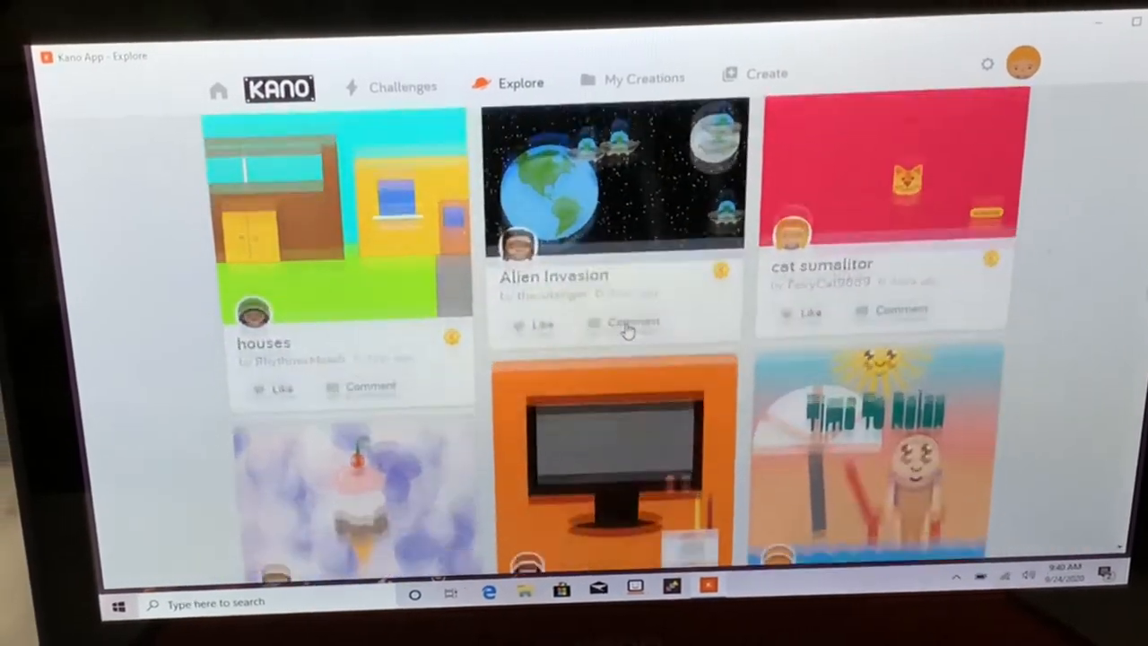
scroll(down, 3)
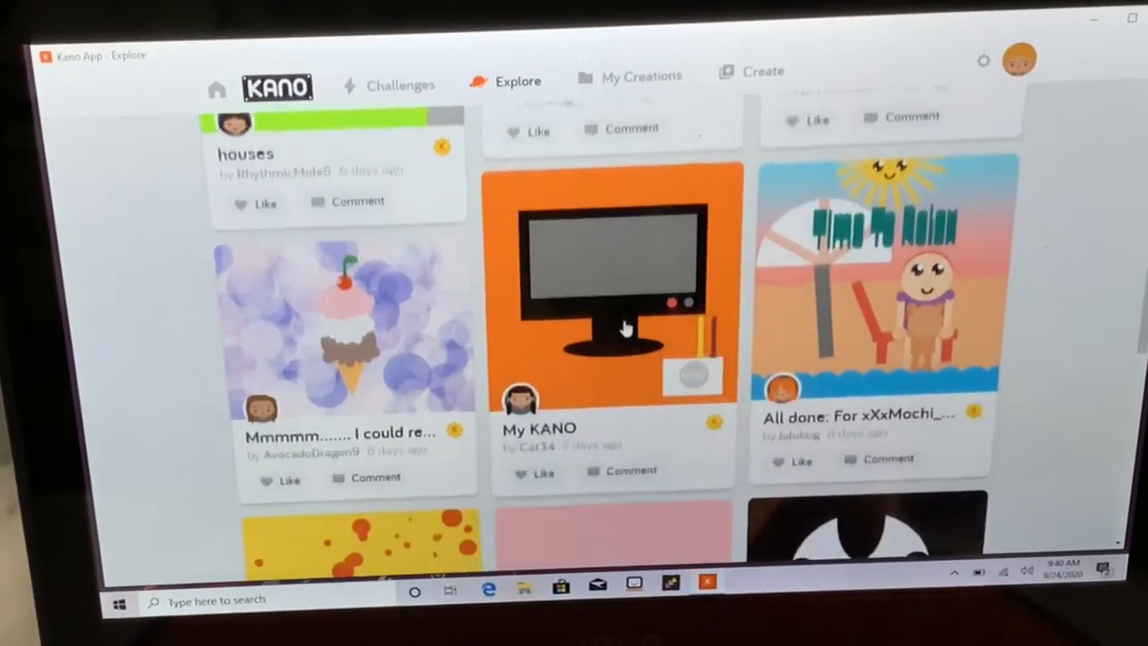
scroll(down, 3)
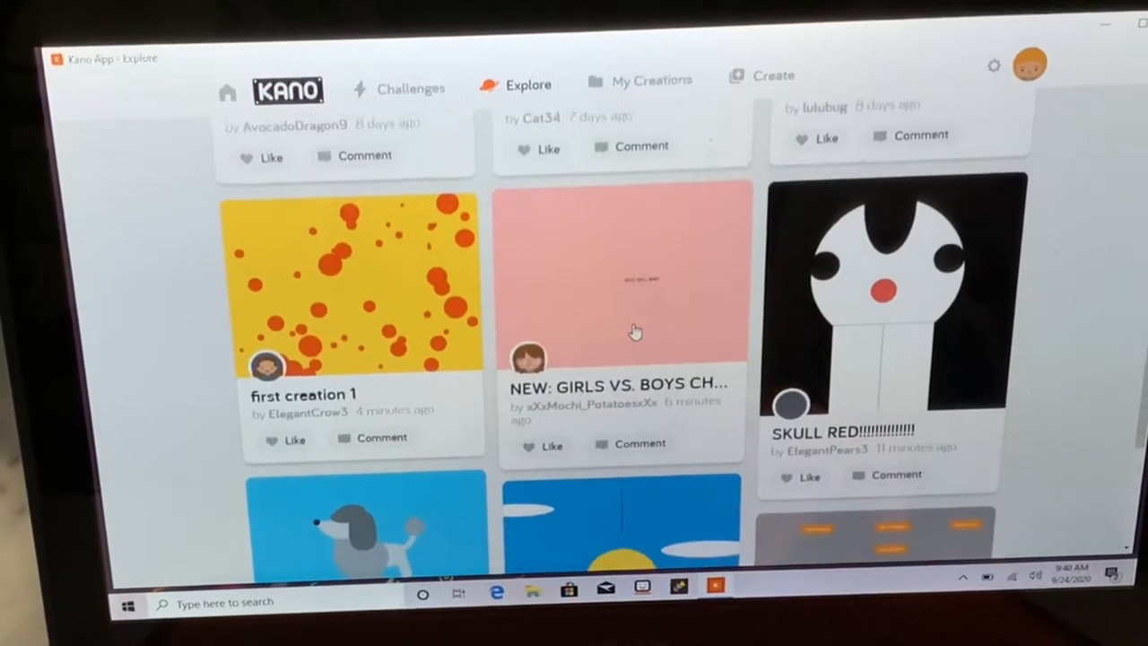
scroll(down, 3)
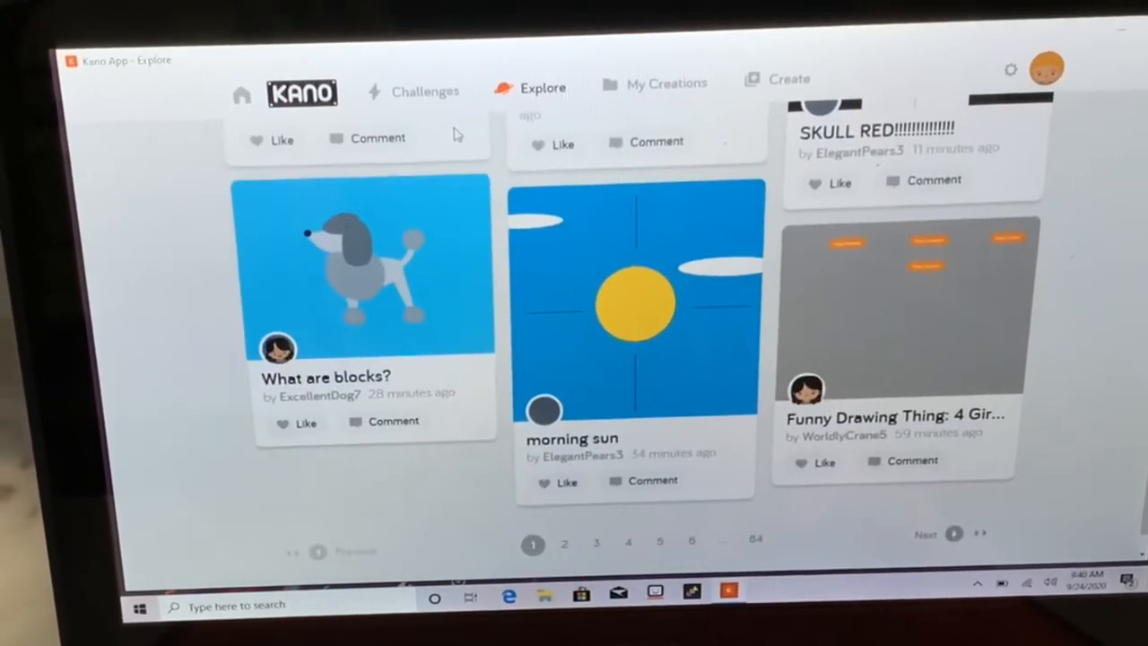
- Return to the Learn To Code challenges page and look down its list
click(427, 91)
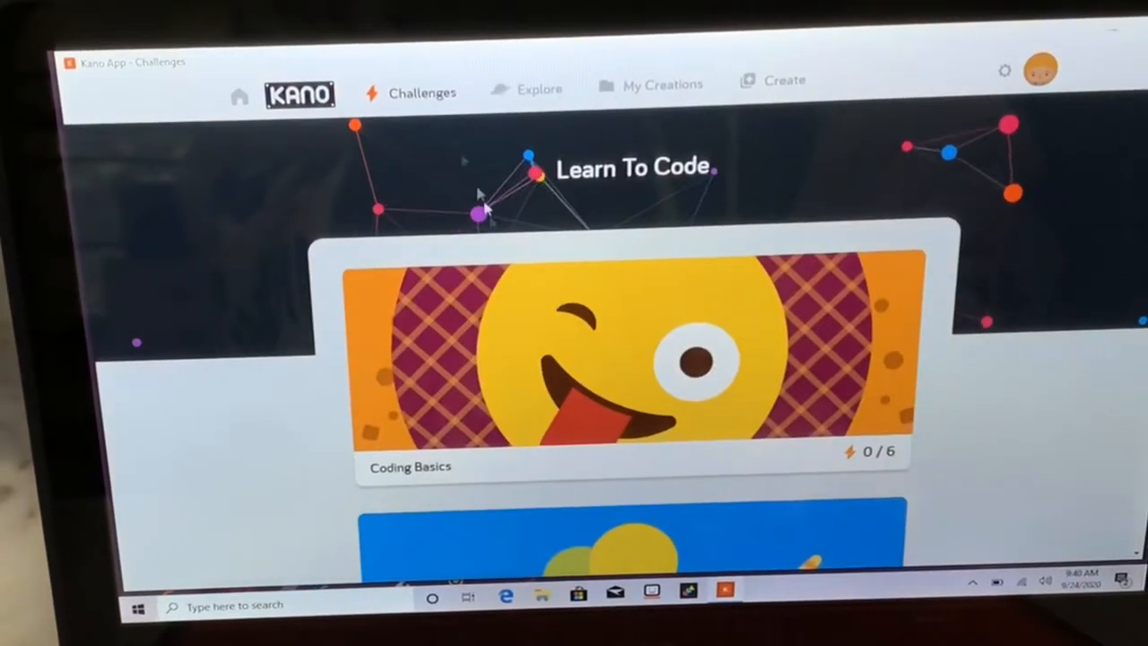
scroll(down, 3)
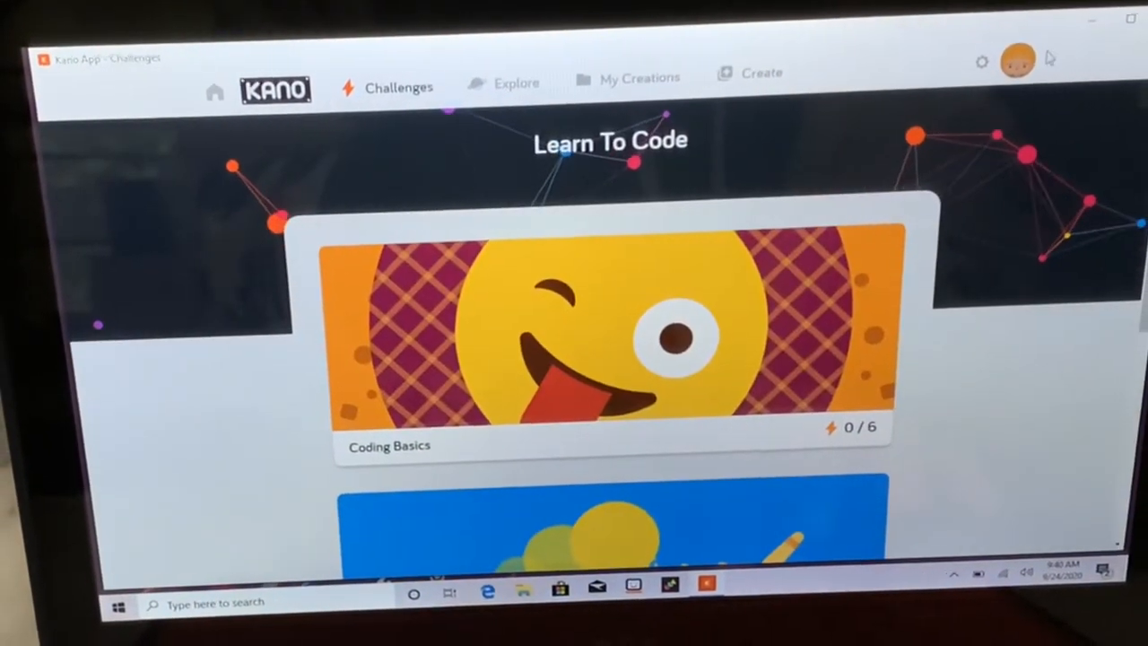
- Open your user profile and view the medals earned so far
click(1019, 61)
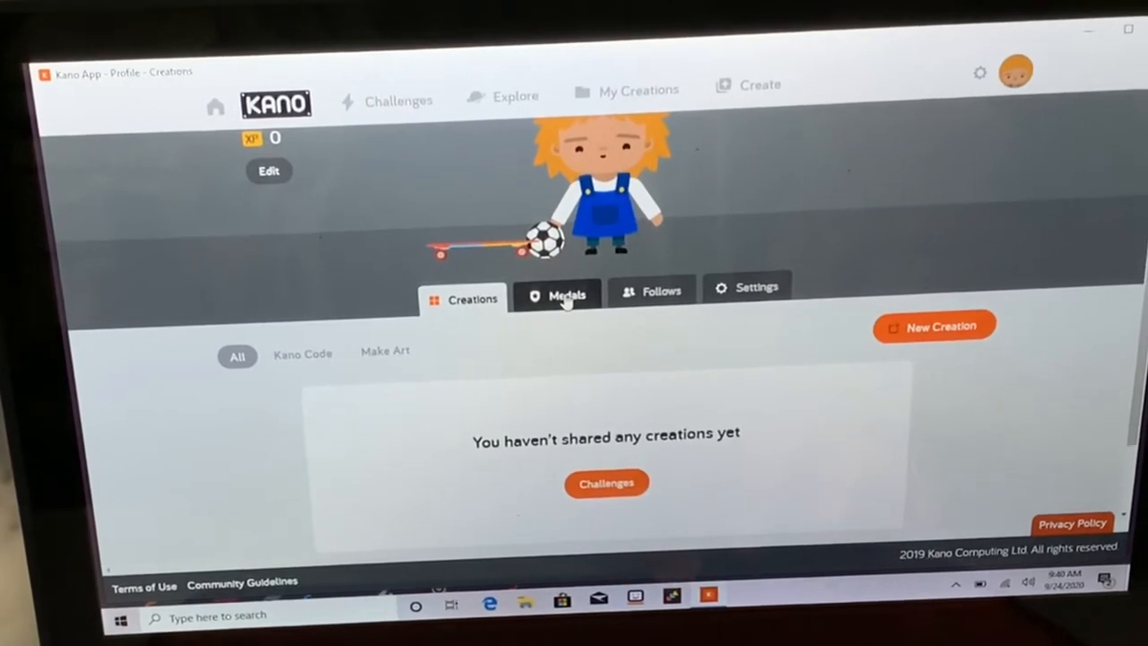
click(565, 297)
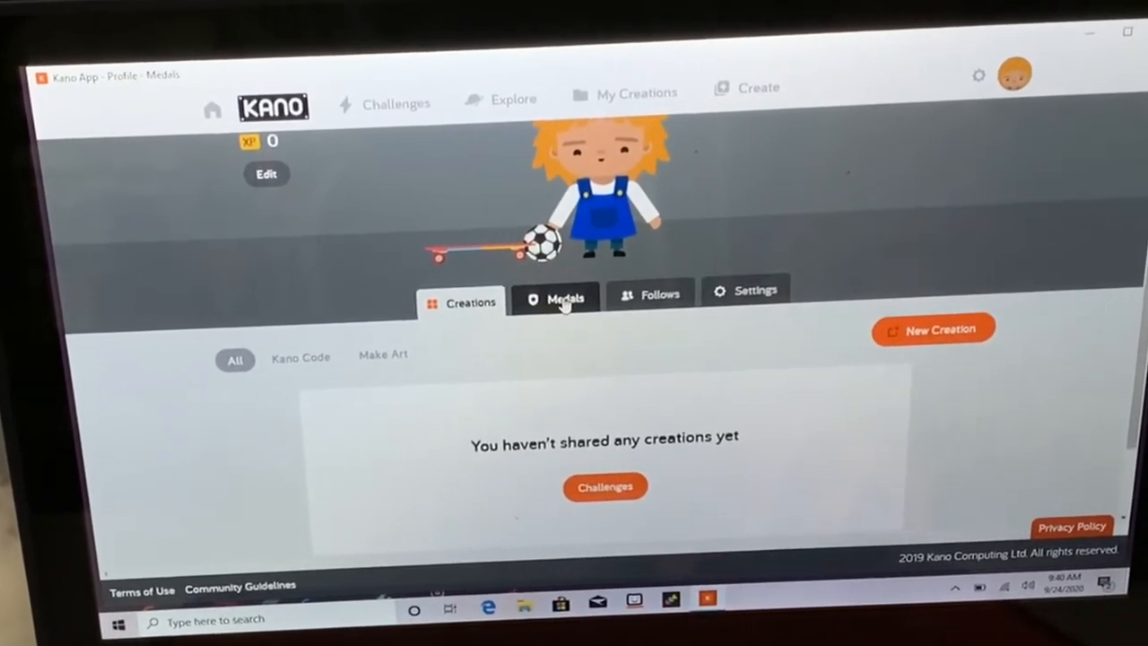
click(556, 298)
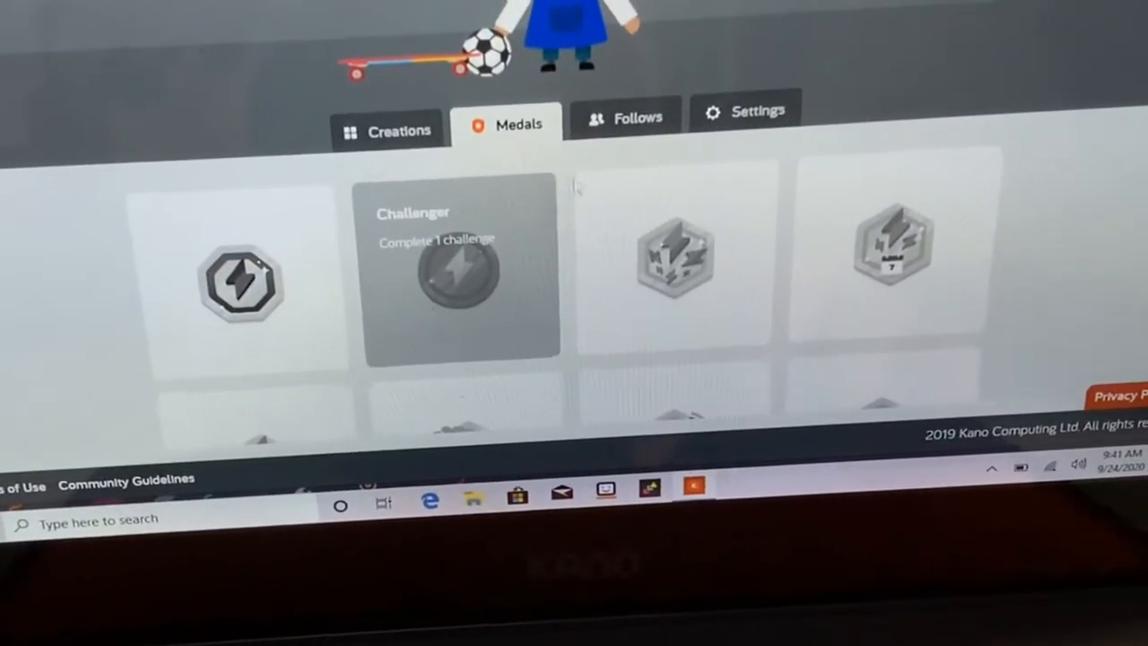
- Review the Follows and Settings pages, then return to the empty Creations list
click(633, 115)
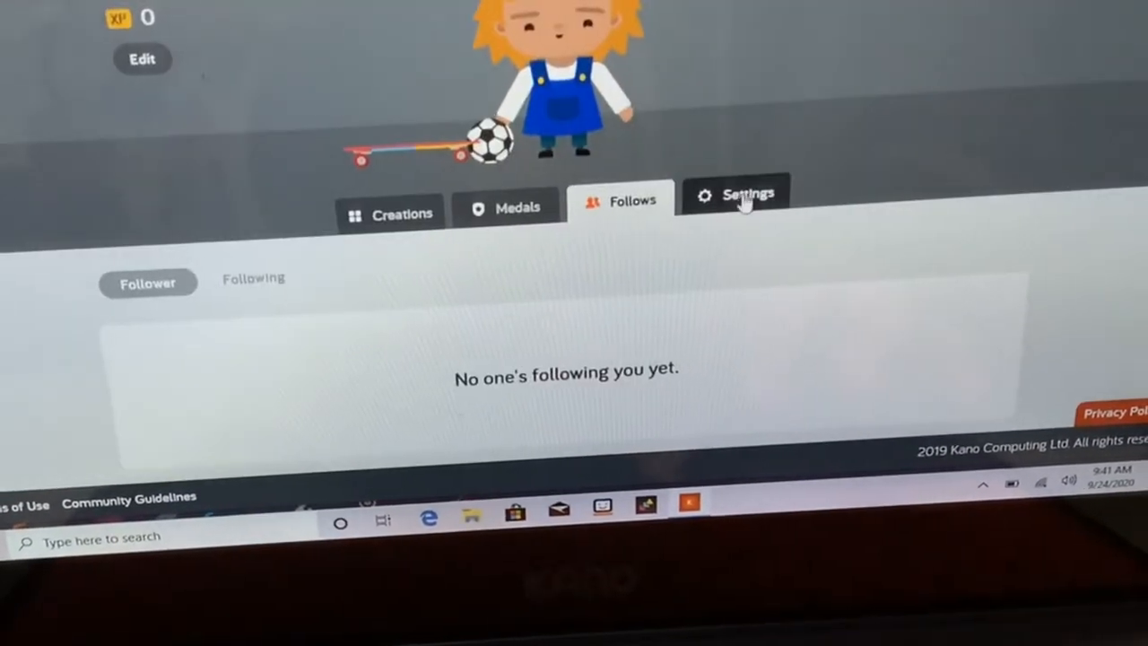
click(737, 193)
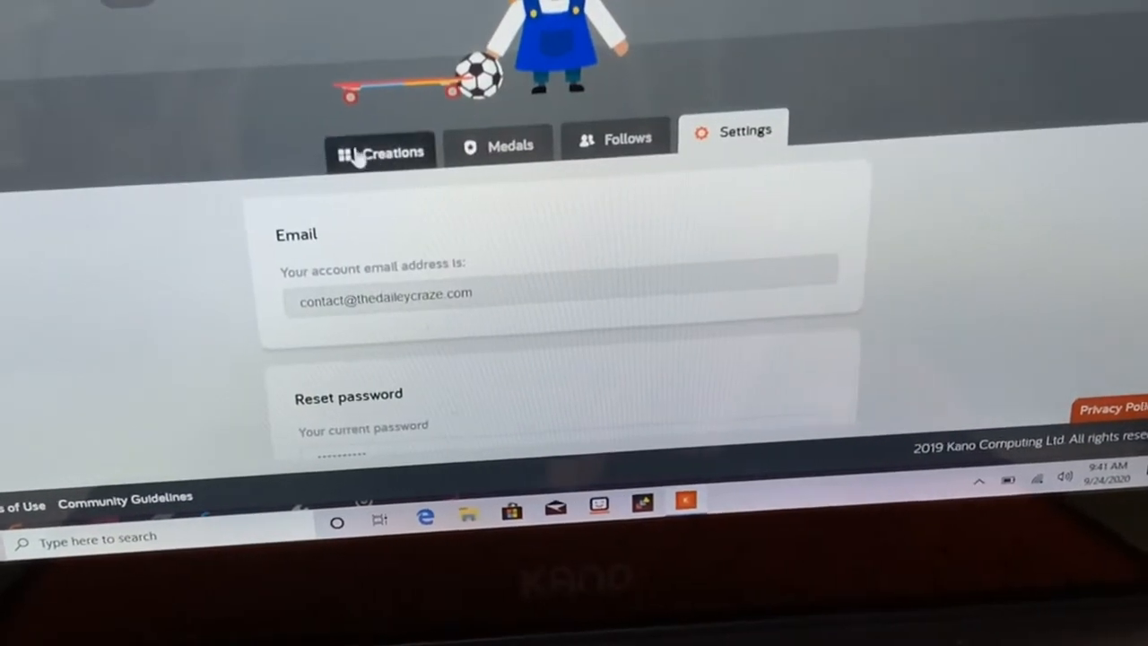
click(380, 147)
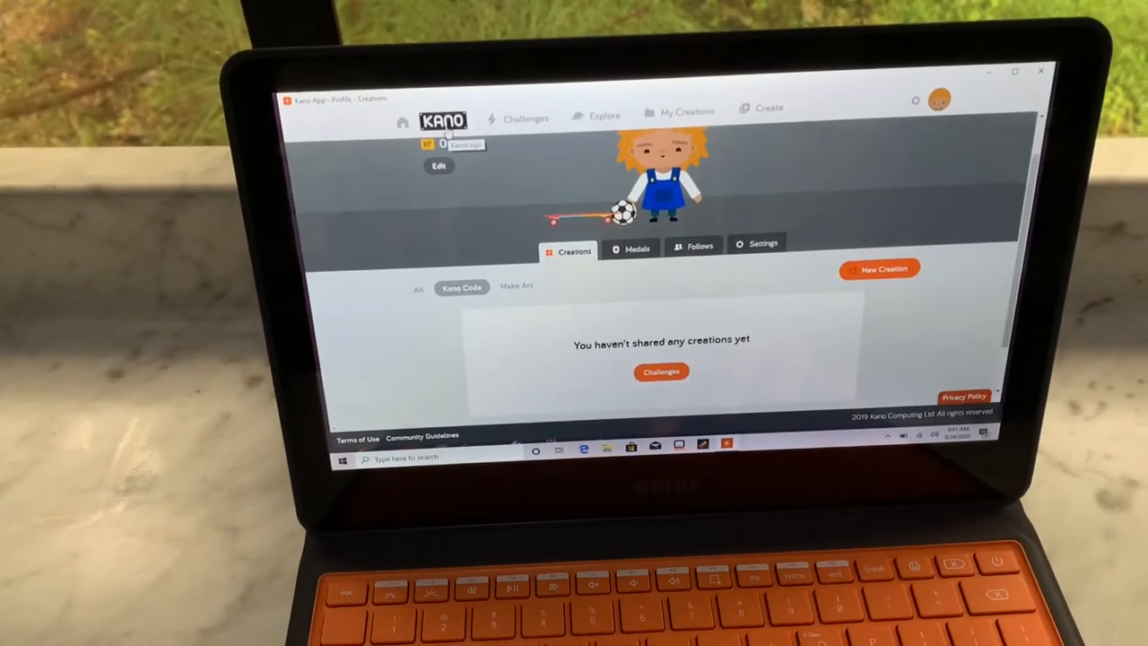
click(524, 115)
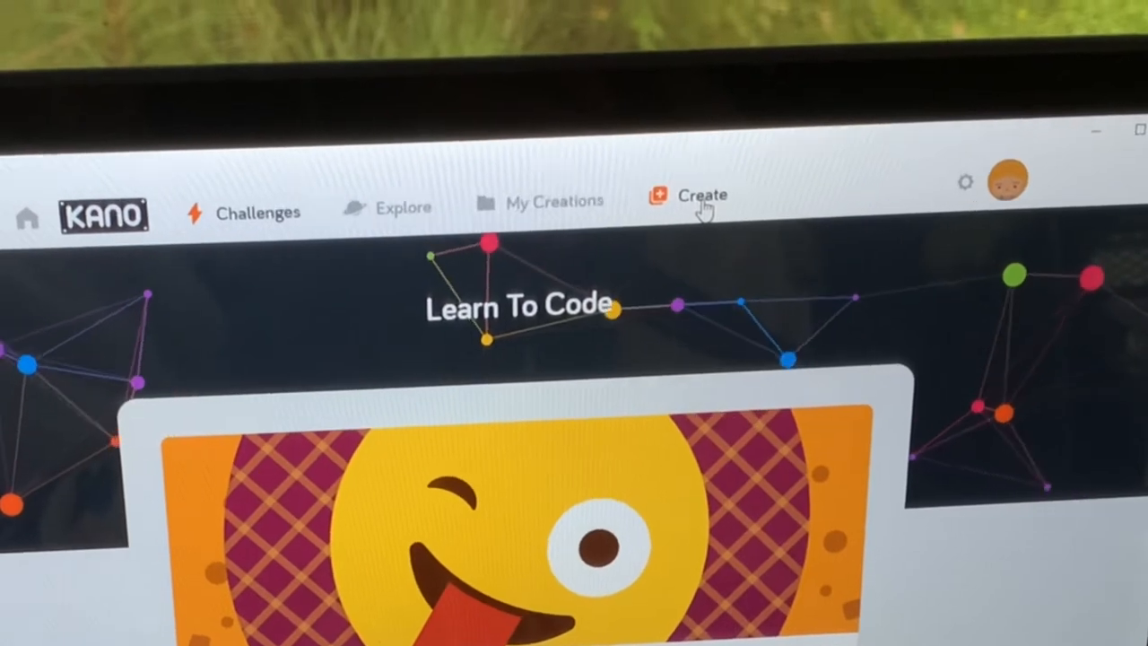
- Start New Creation 2 and delete the set and if-do-else blocks, leaving only when app starts
click(700, 197)
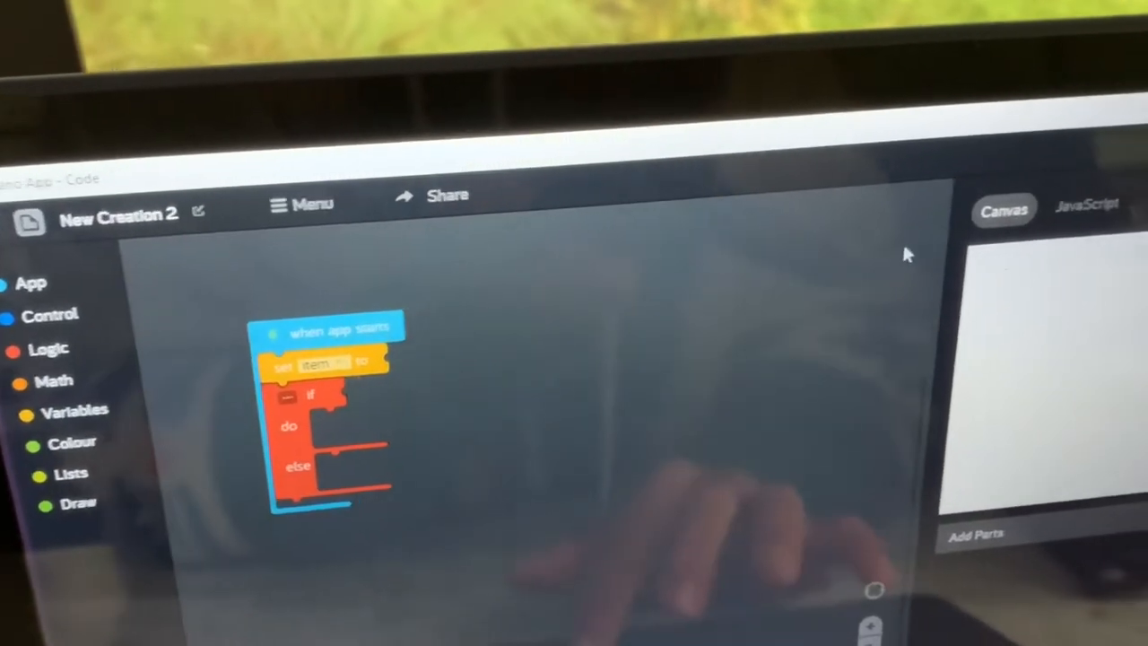
click(1085, 204)
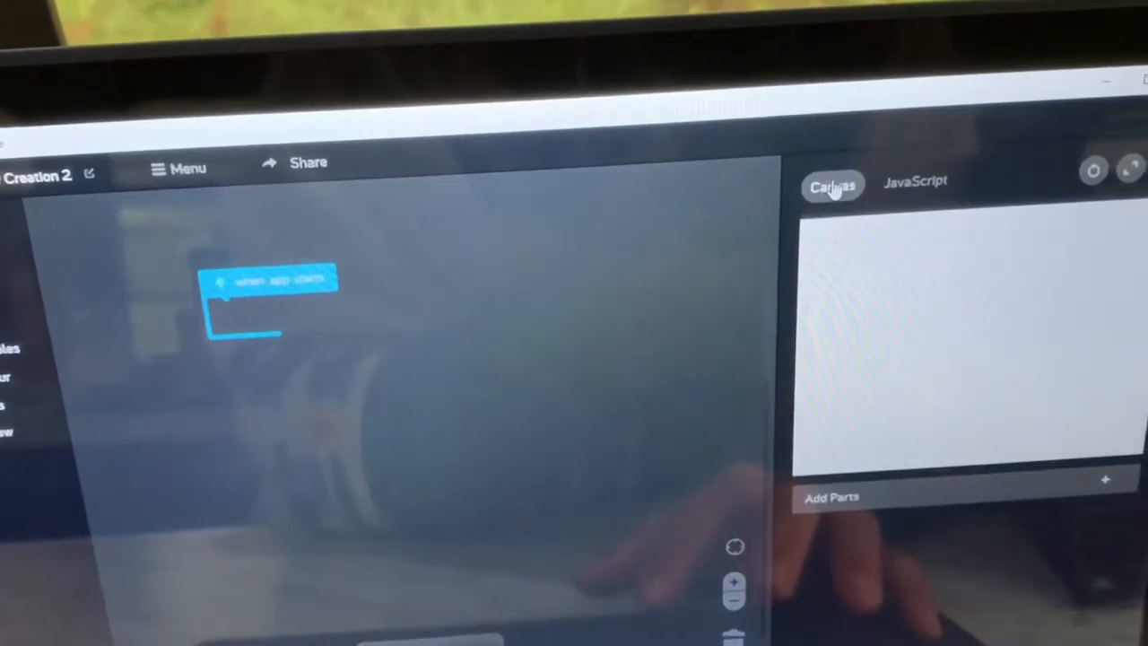
- Browse the Colour block tray, then move to Make Art's Challenges gallery with Basic, Pixel Hack and Summercamp
click(915, 179)
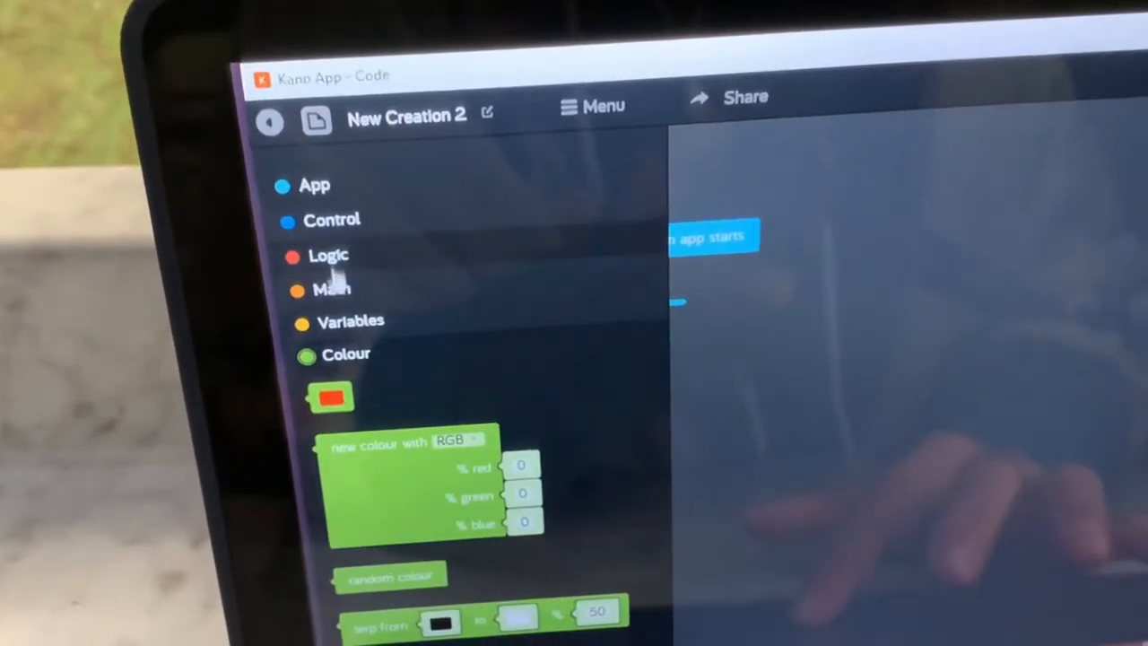
click(330, 287)
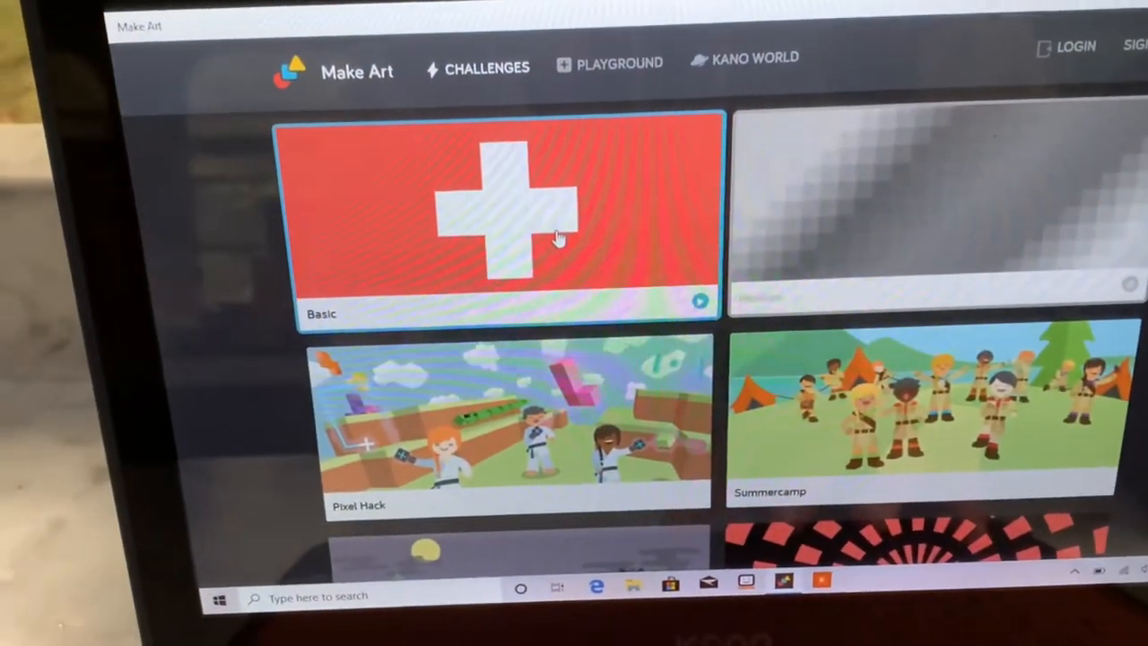
- Open a blank Make Art Playground, then go to the Kano World challenges site
click(498, 219)
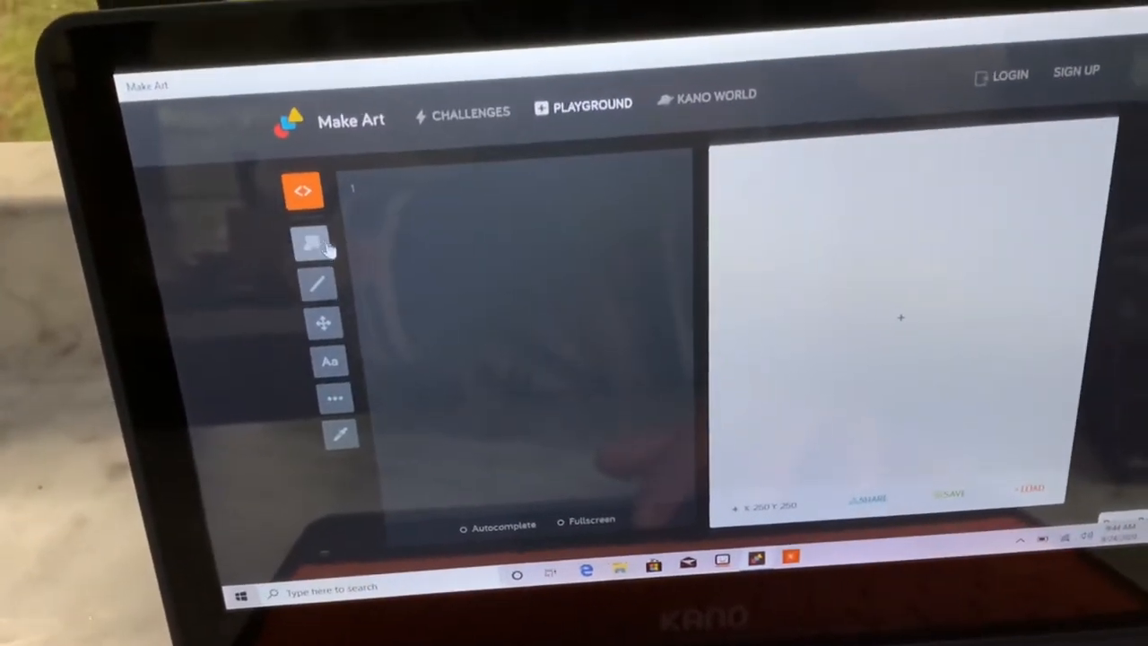
click(308, 248)
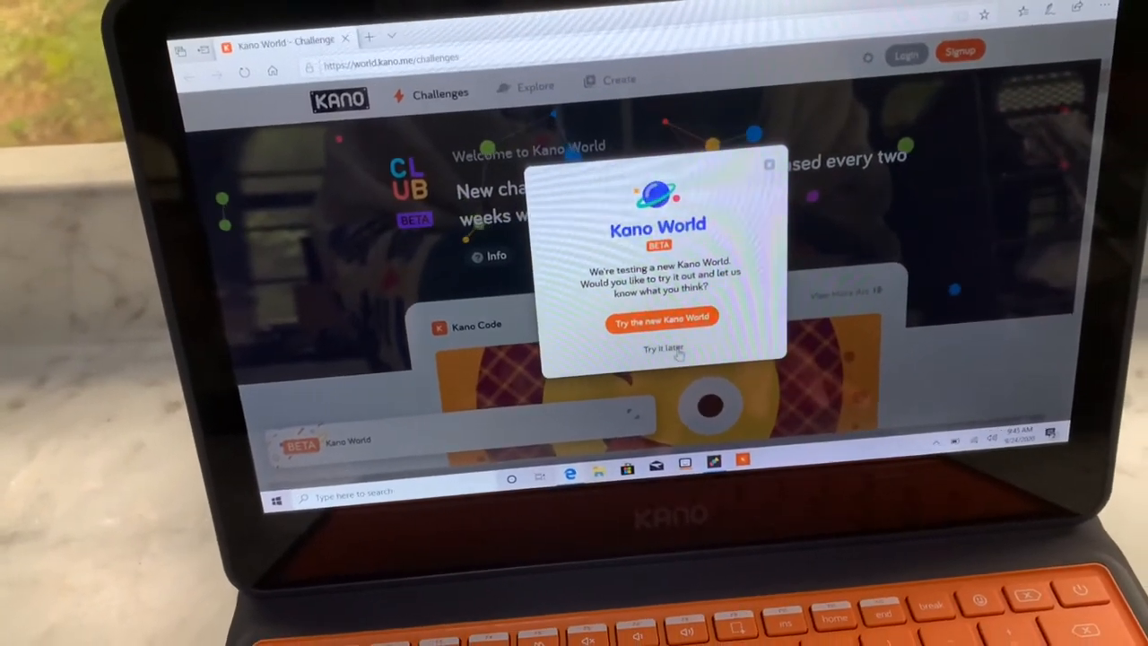
- Dismiss the new-version offer and open Hand Washing Timer from Coronavirus - Learning at Home
click(663, 348)
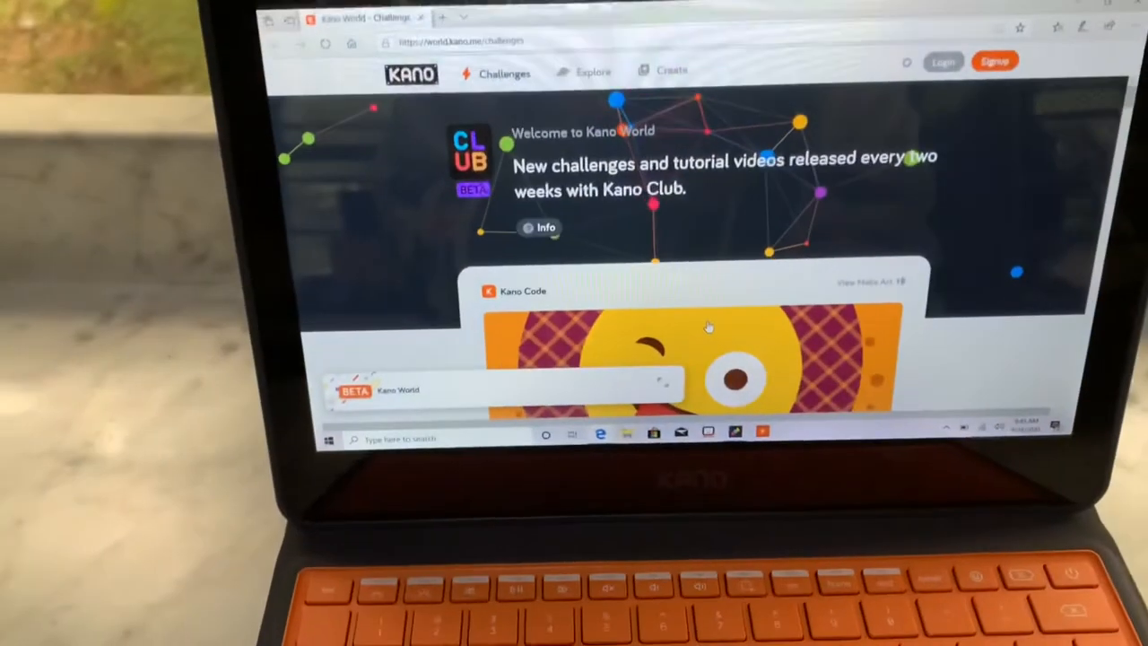
scroll(down, 3)
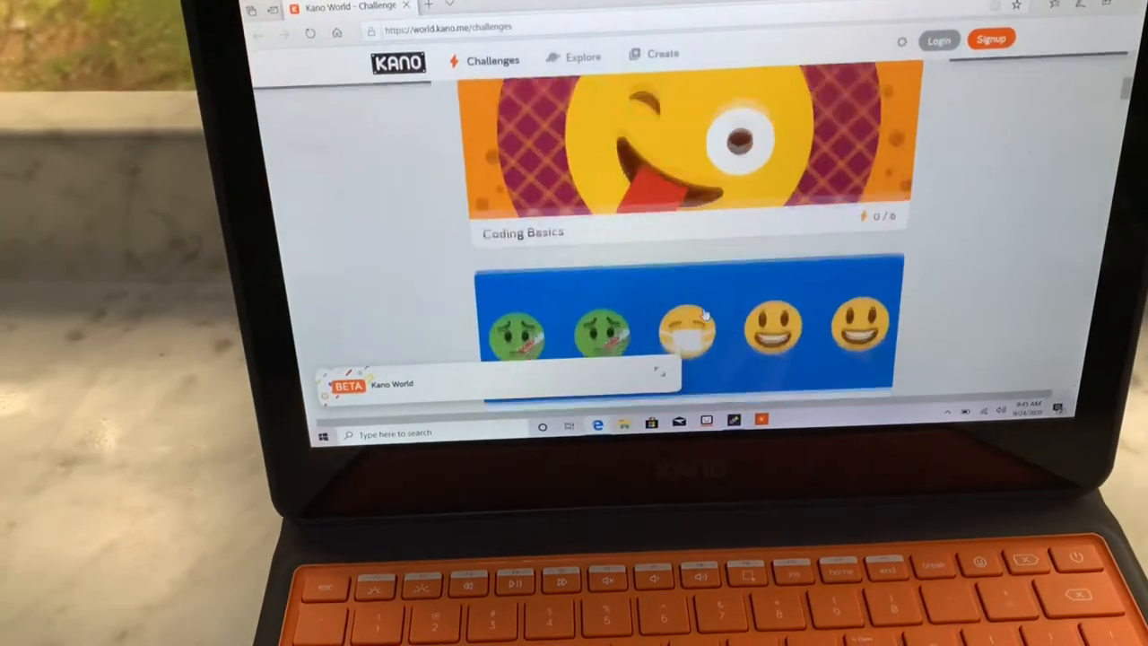
scroll(down, 3)
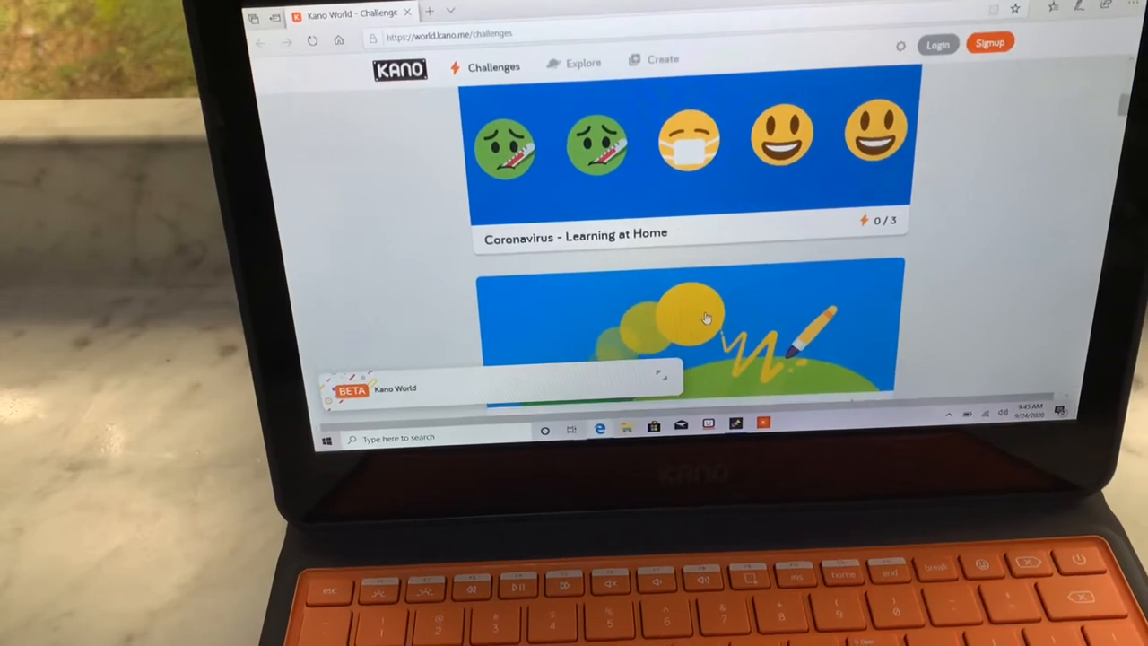
scroll(down, 3)
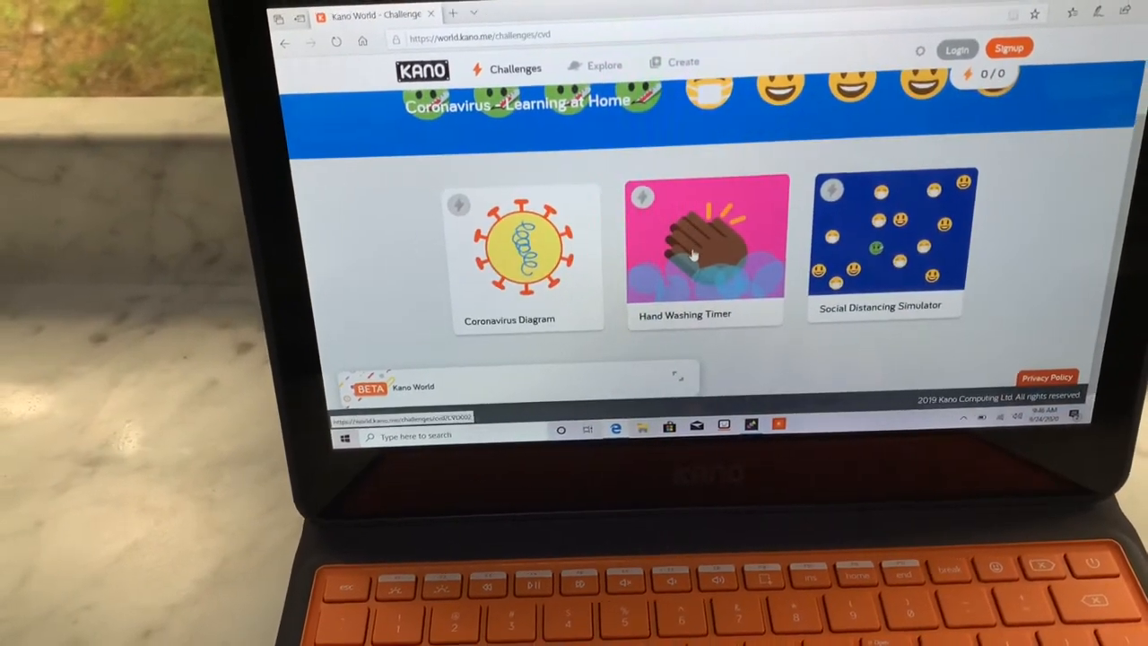
click(703, 251)
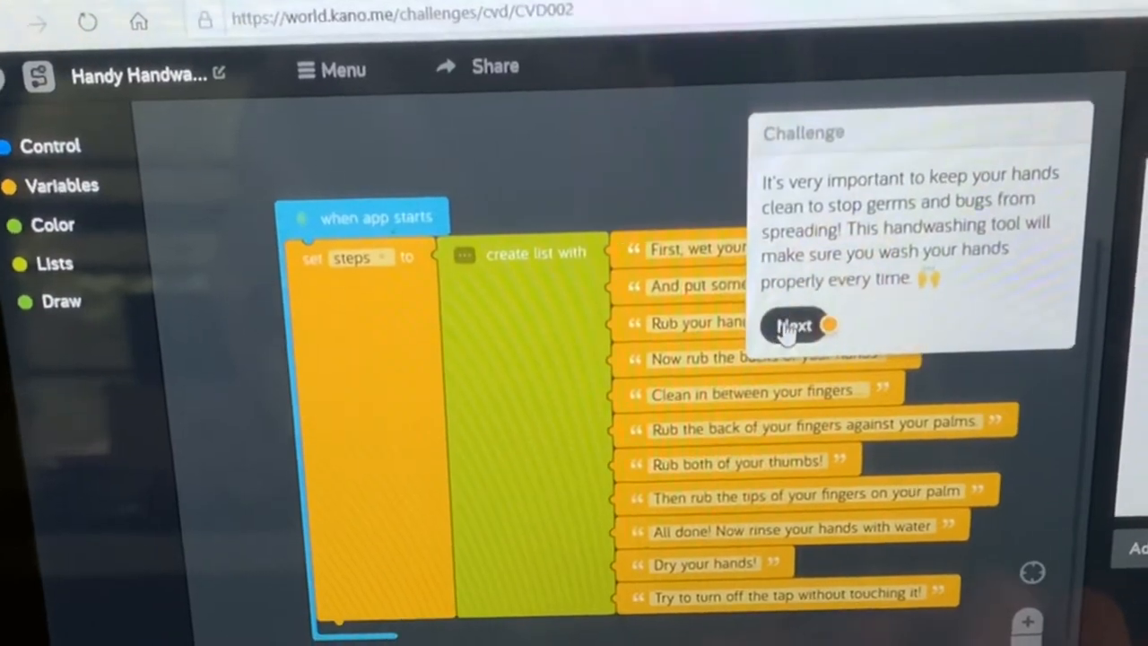
- Follow the challenge guide to add a Text part to the handwashing creation and show its Text blocks
click(793, 327)
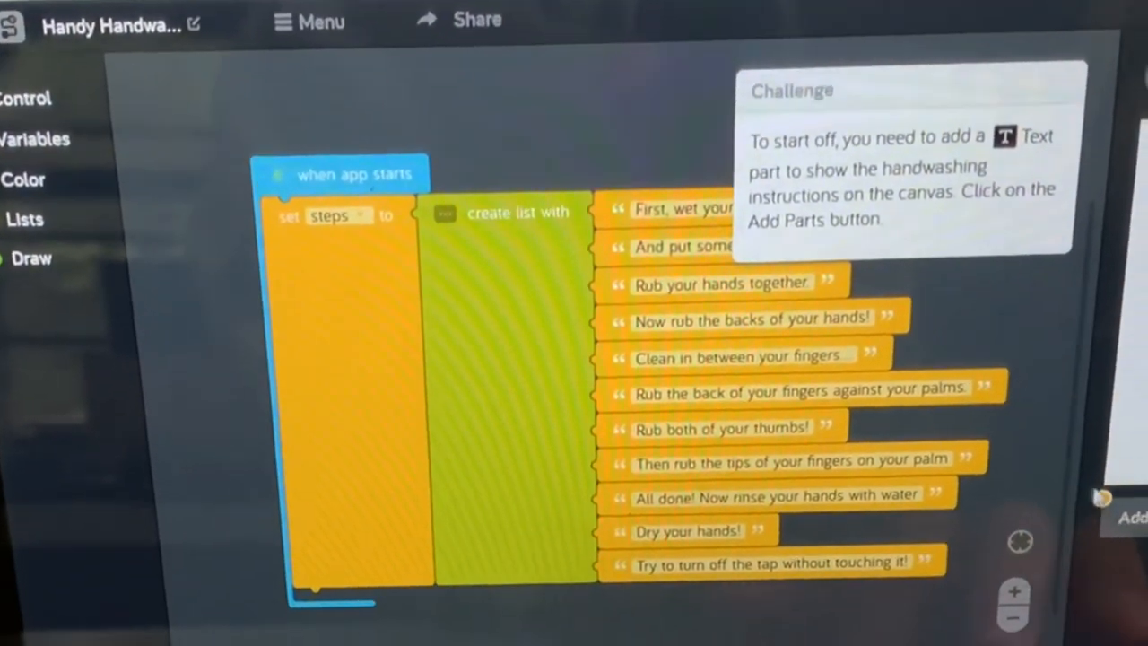
click(1128, 520)
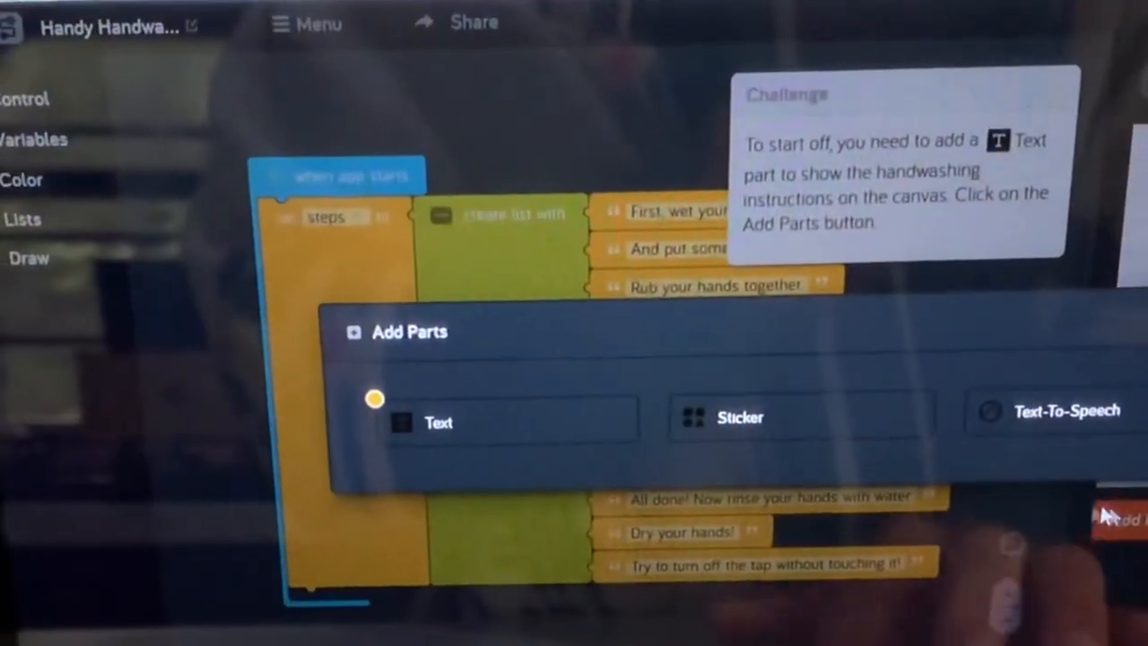
click(440, 421)
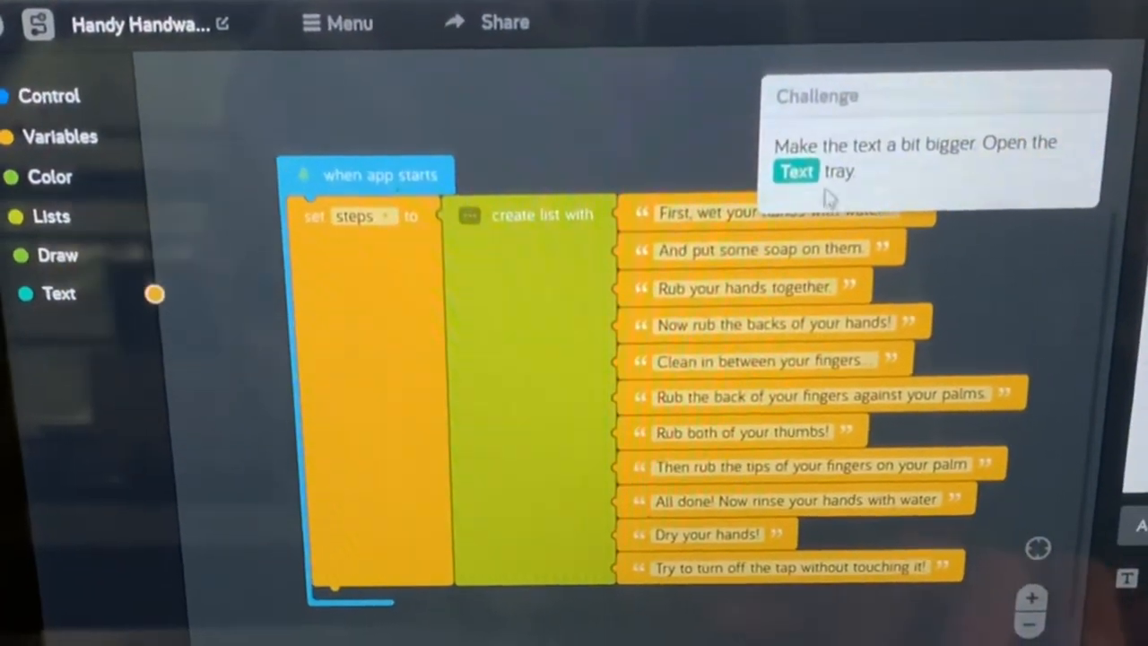
click(58, 292)
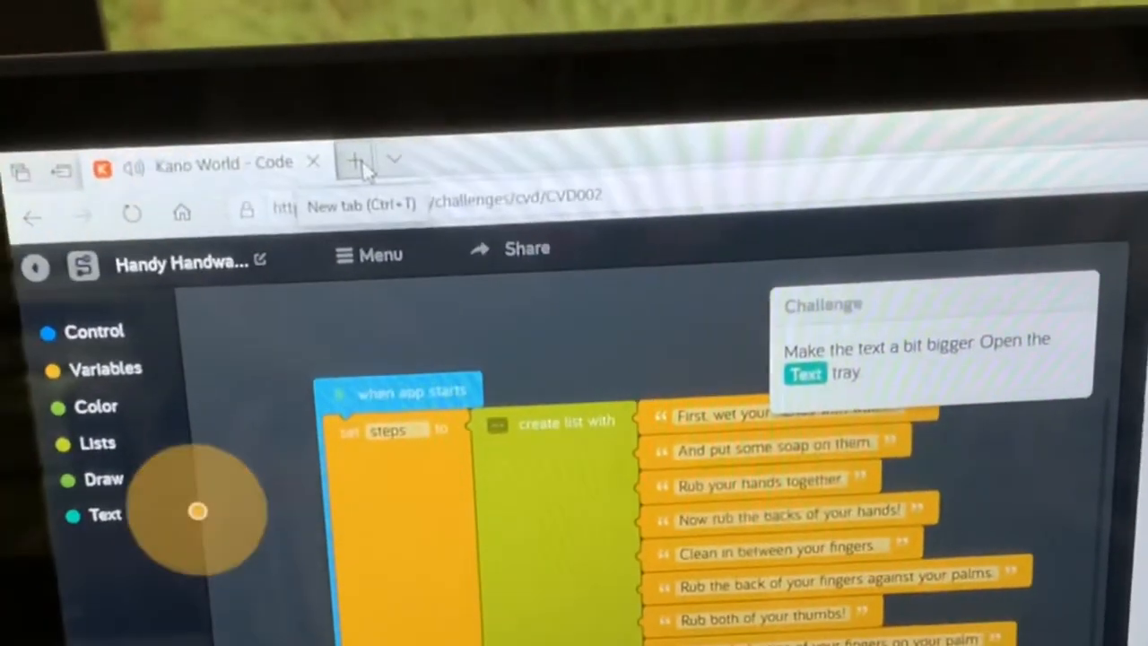
click(356, 160)
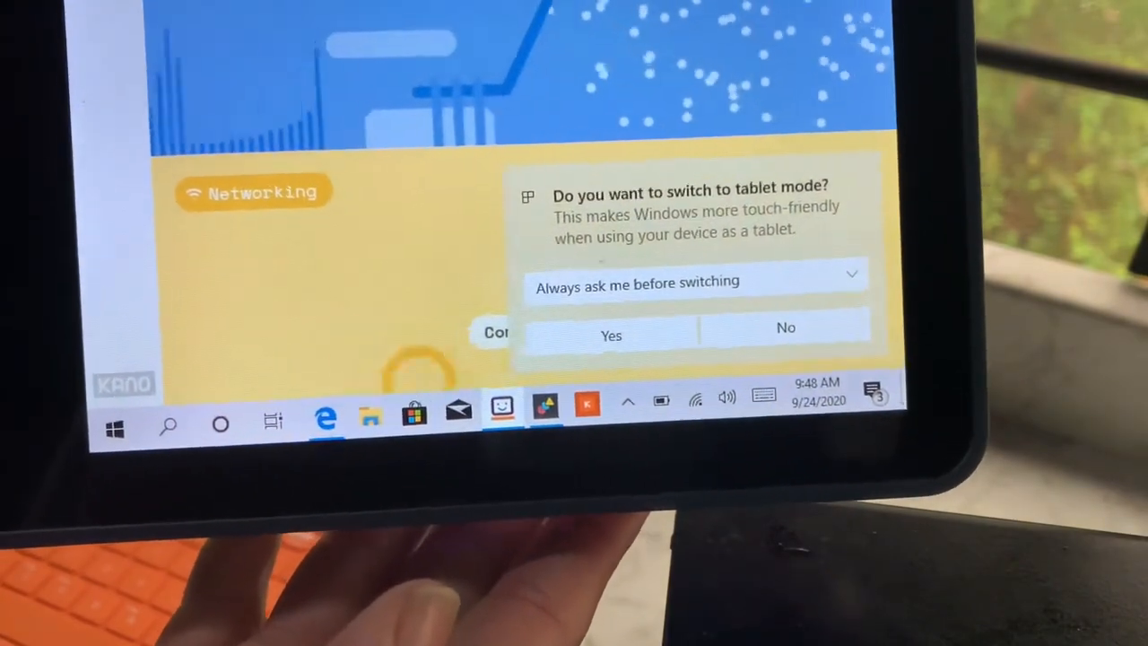
- Accept the Windows prompt to switch the Kano PC into tablet mode
click(609, 336)
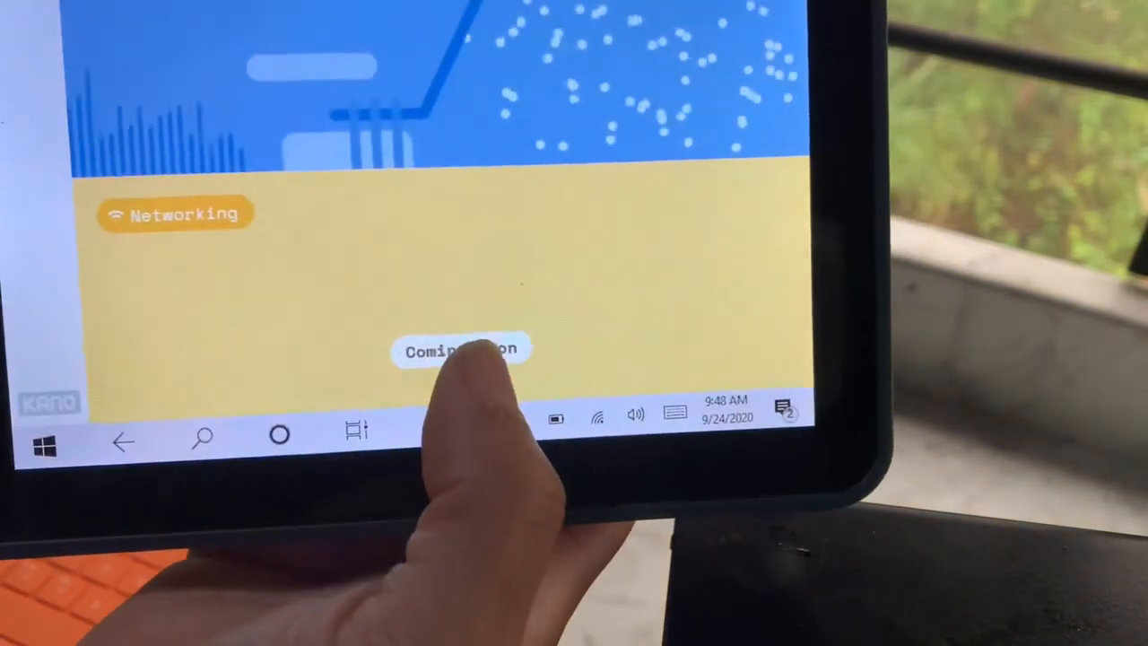